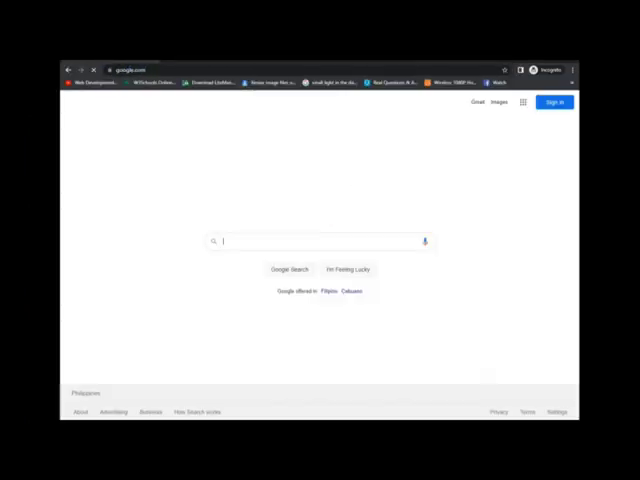
# - Search Google for 'simcard cloning' and browse the video results
pyautogui.write('simcard cloning')
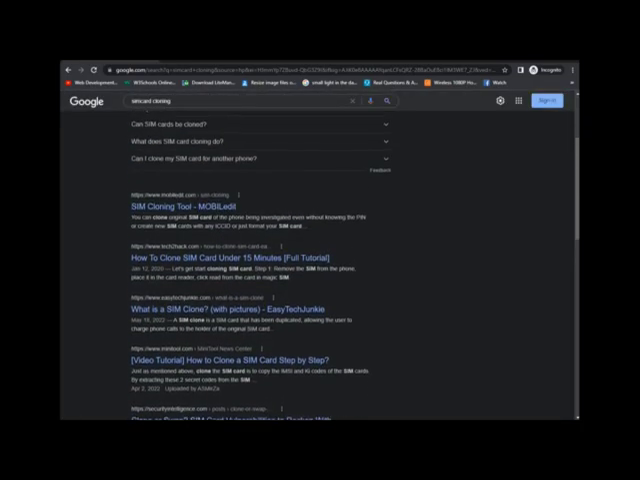
pyautogui.click(243, 133)
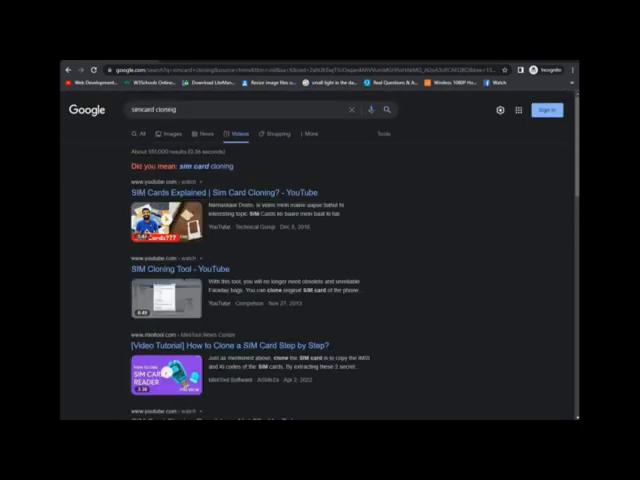
pyautogui.scroll(-3)
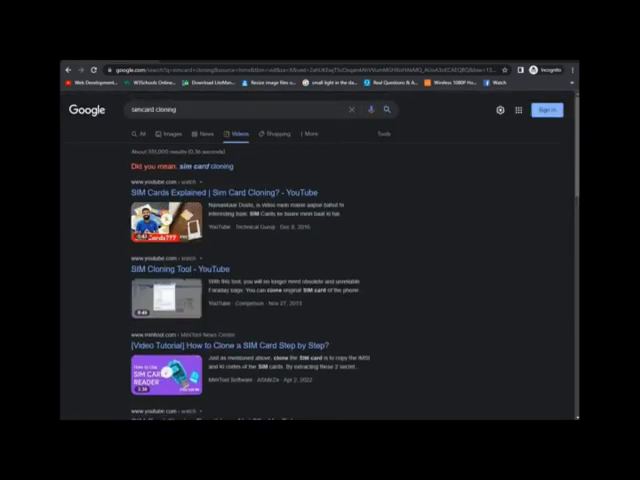
pyautogui.scroll(-3)
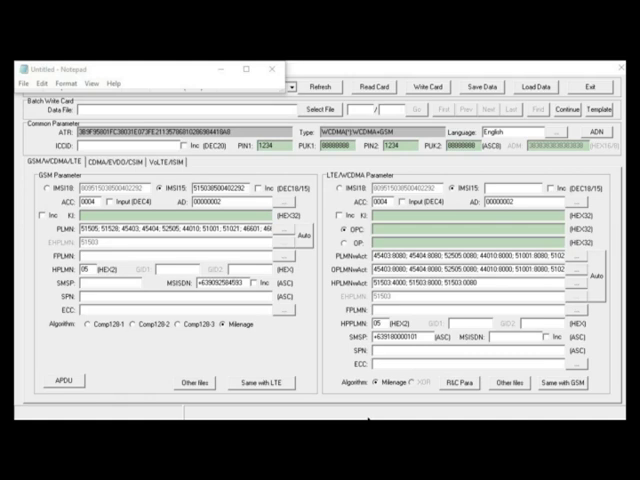
pyautogui.moveTo(333, 80)
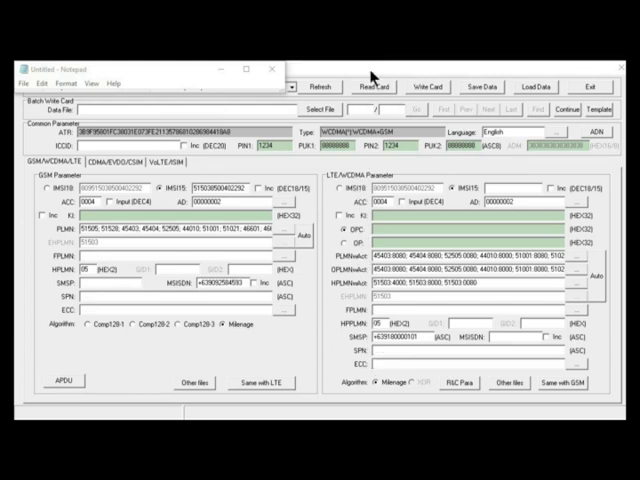
# - Read the inserted SIM card and dismiss the Read Card Success message
pyautogui.click(370, 86)
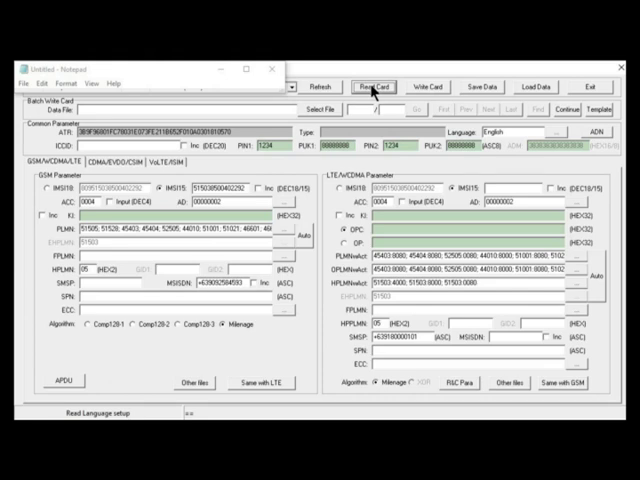
pyautogui.click(374, 85)
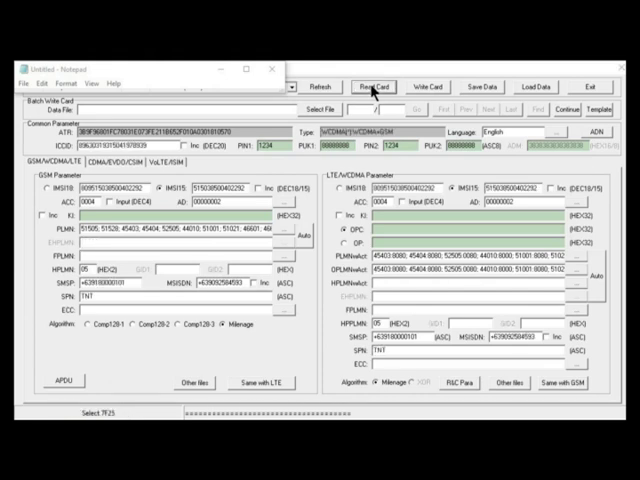
pyautogui.click(379, 87)
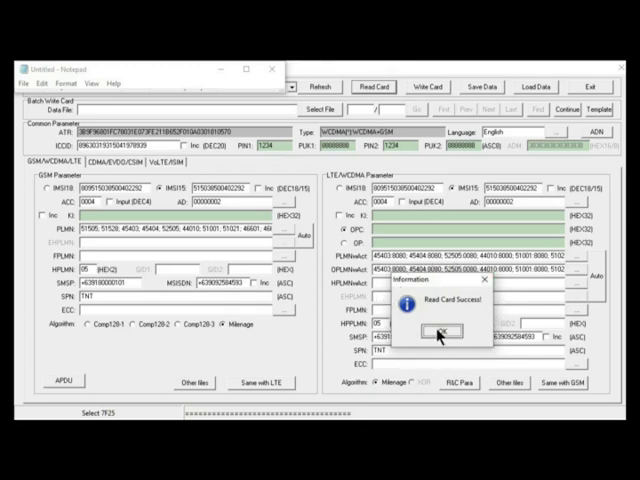
pyautogui.click(439, 333)
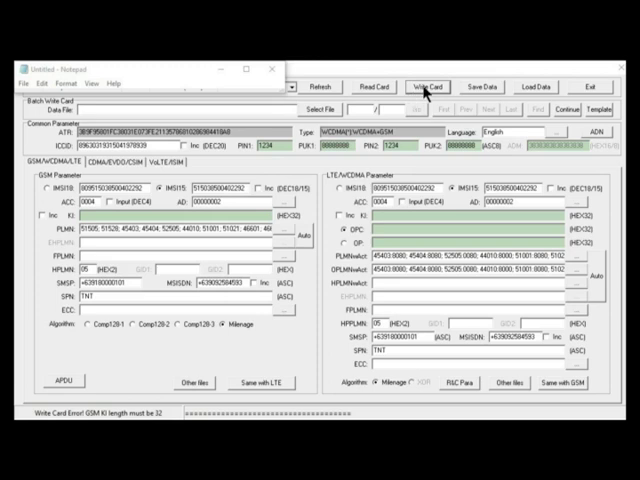
pyautogui.moveTo(426, 78)
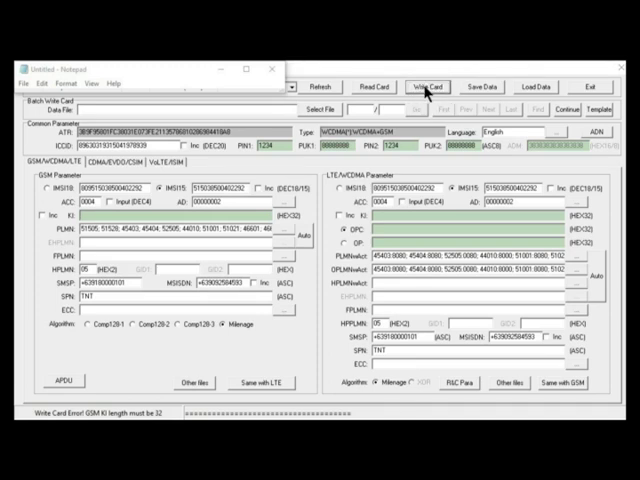
# - Paste the KI into the GSM KI field, write the card, and dismiss the success message
pyautogui.click(432, 85)
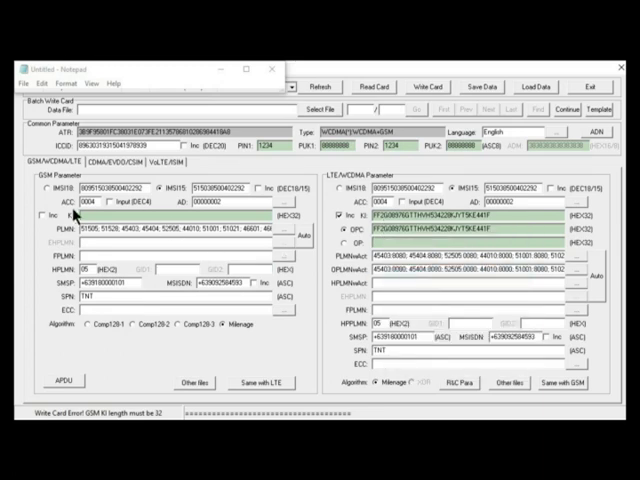
pyautogui.rightClick(95, 228)
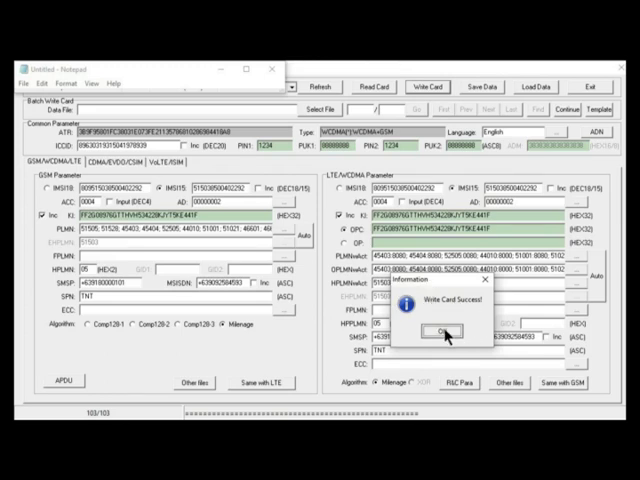
pyautogui.click(438, 333)
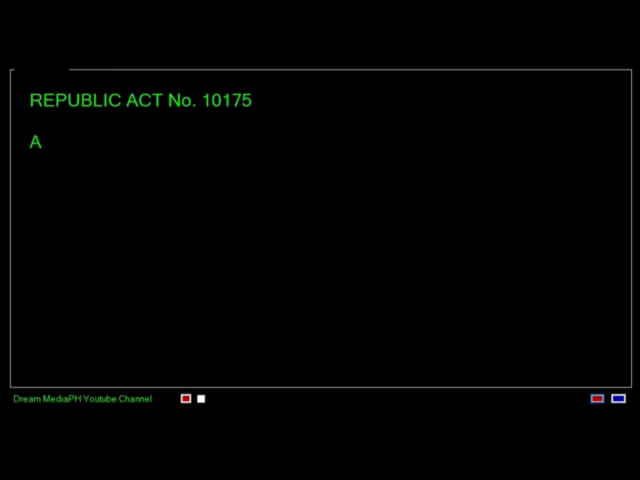
pyautogui.write('n Act defining cyb')
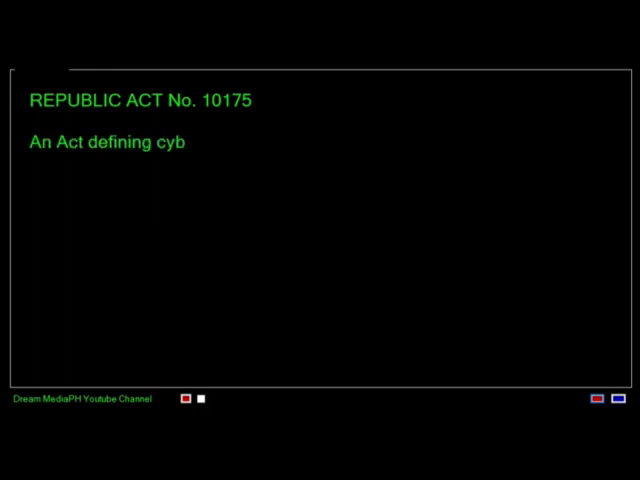
pyautogui.write('ercrime, providing for the prevention')
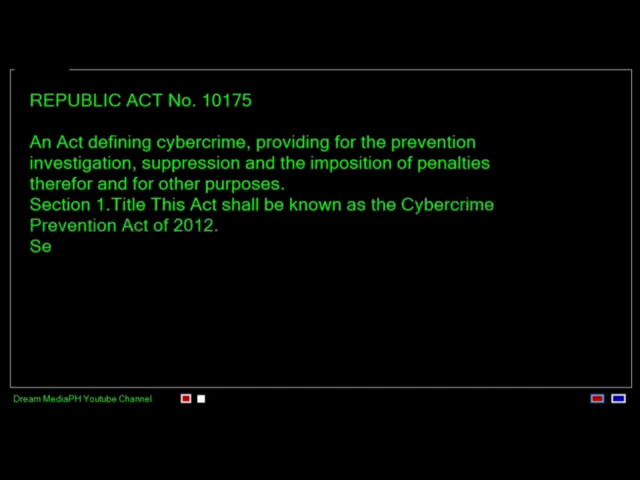
pyautogui.write('ction 2.Declaration of Policy. – The State recognizes')
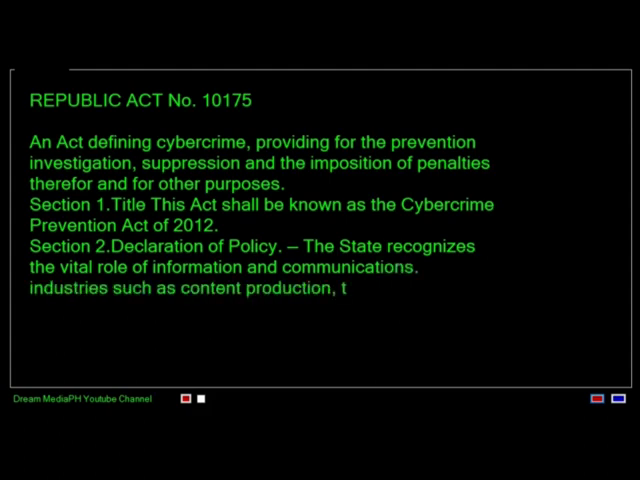
pyautogui.write('elecommunications, broadcasting ele')
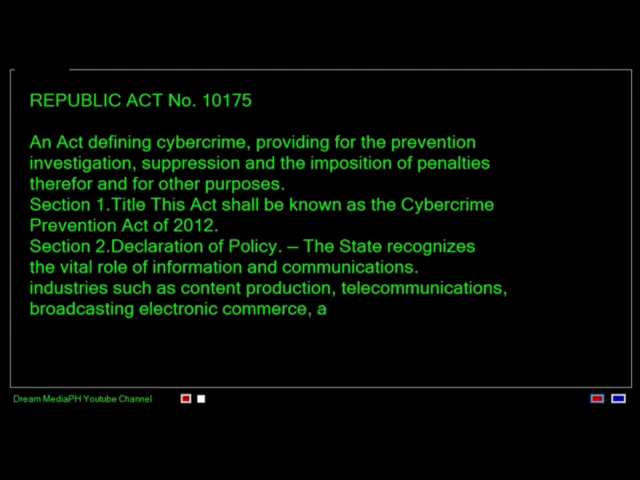
pyautogui.write('and data processing')
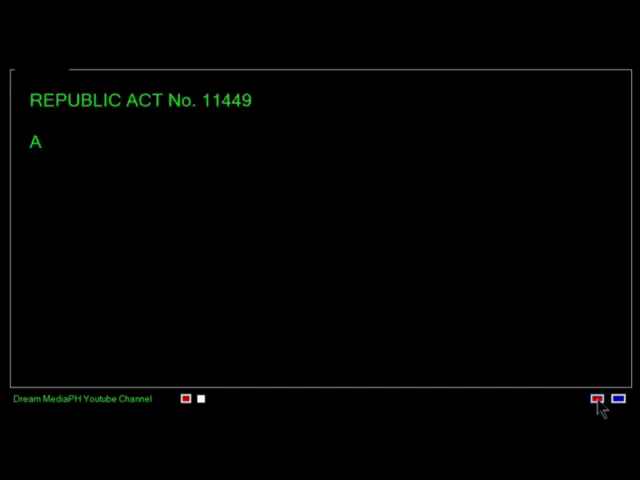
pyautogui.write('n Act Providing fo')
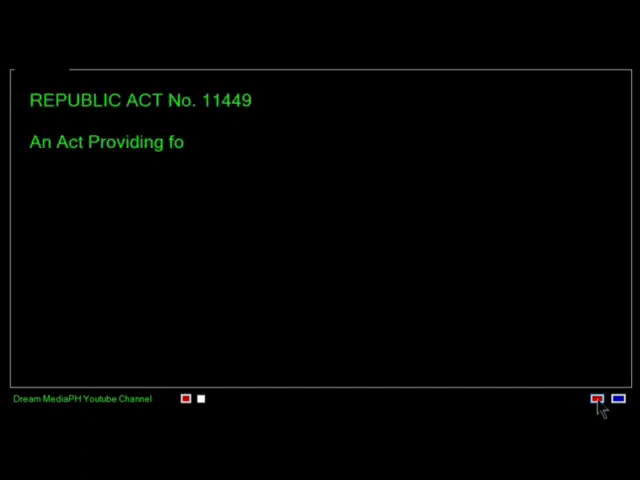